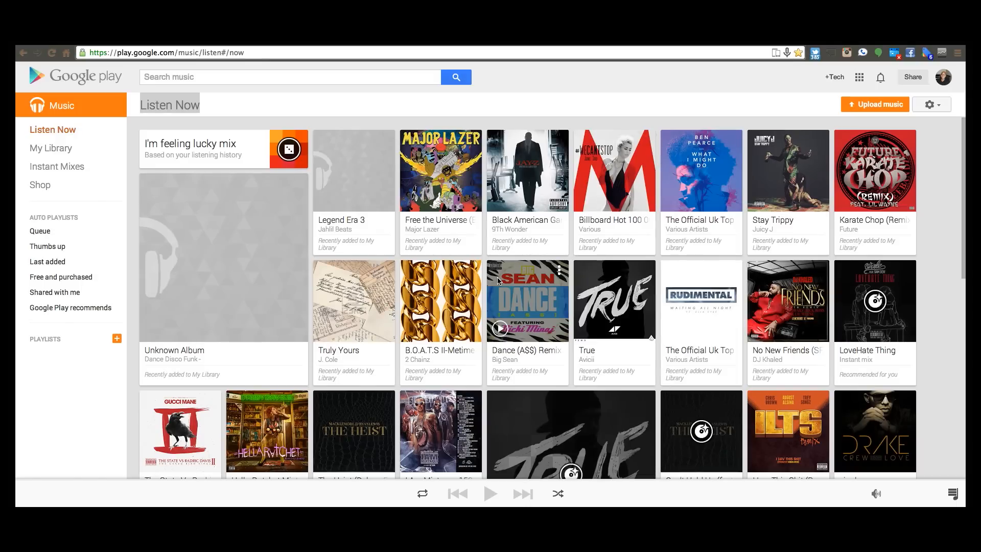
mouse_move(500, 282)
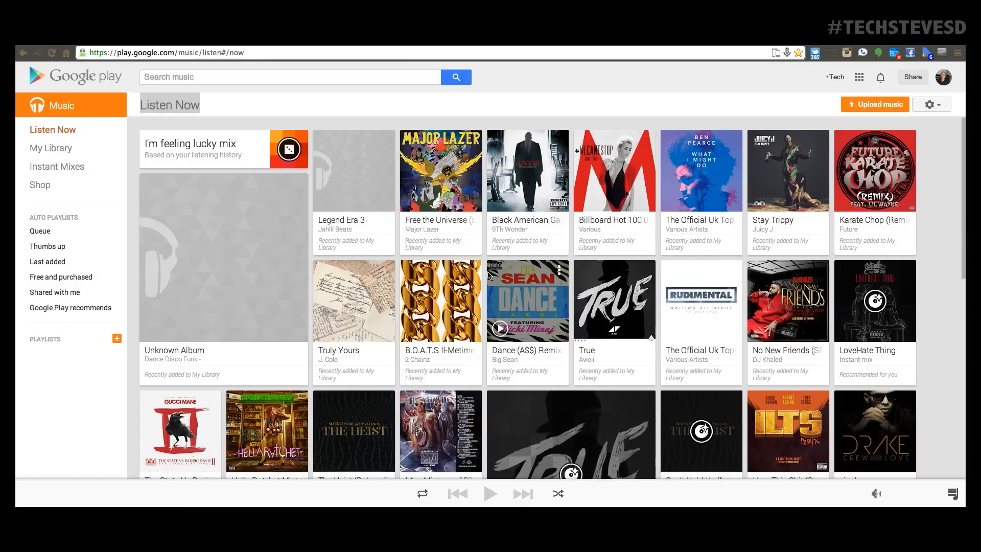
Step: Reach the Settings page via the gear icon, showing 163 uploaded songs
scroll("down", 3)
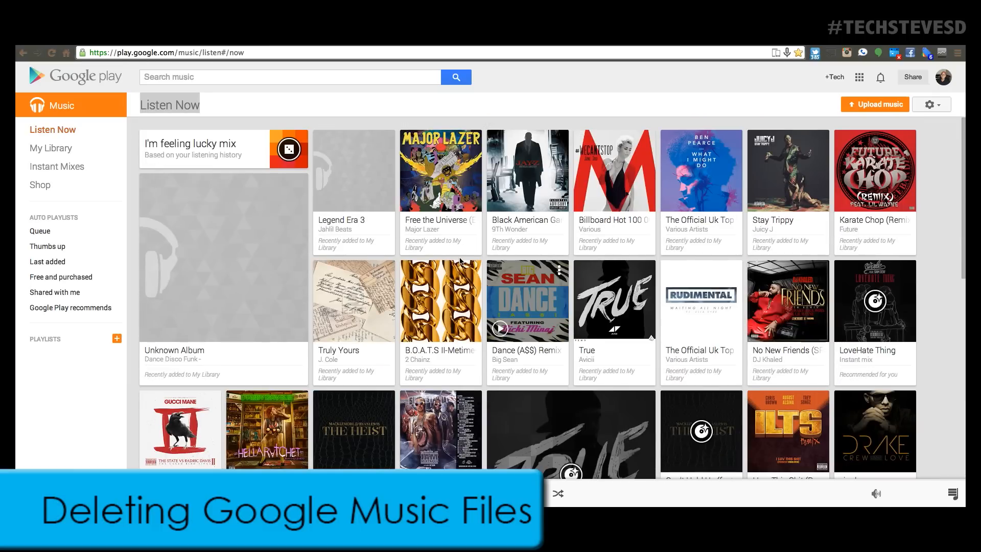
scroll("down", 3)
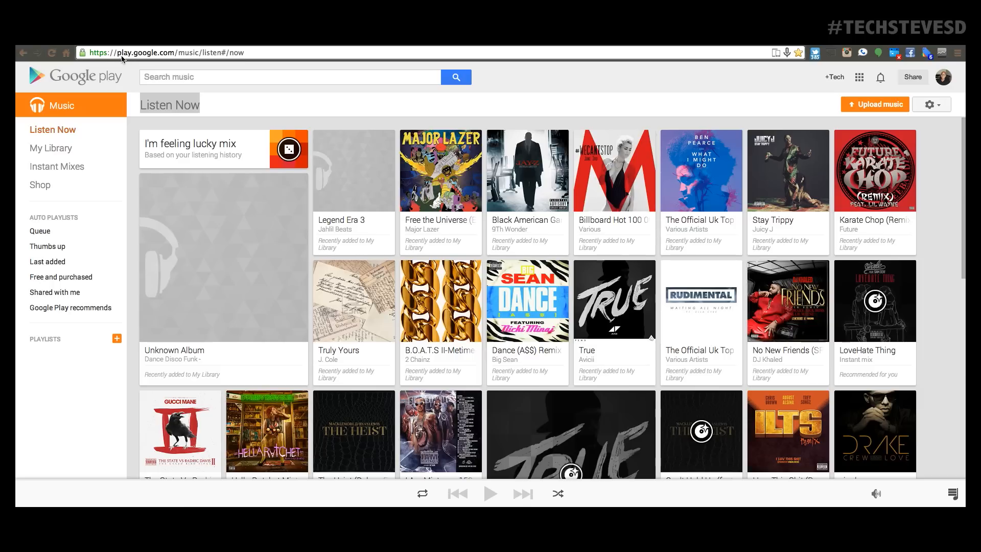
mouse_move(181, 61)
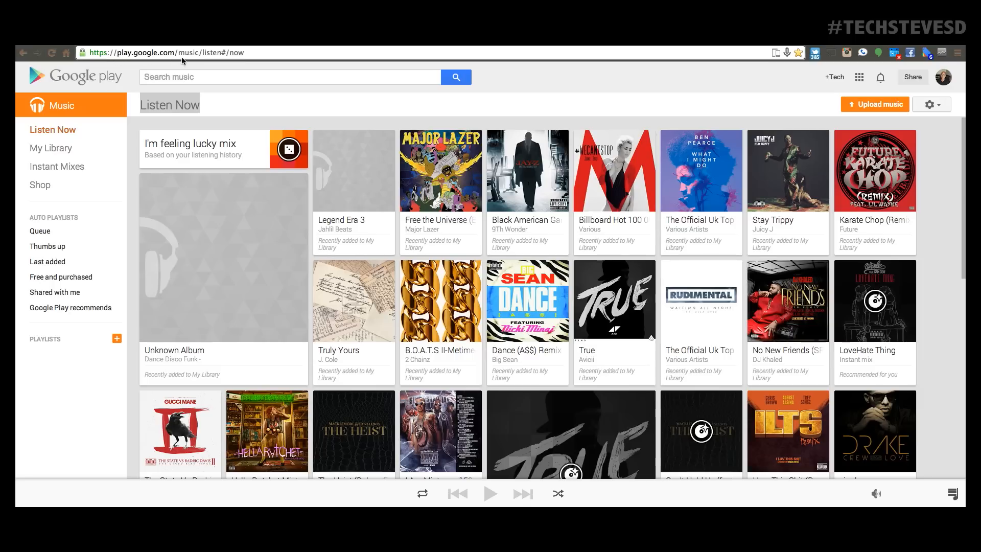
mouse_move(575, 357)
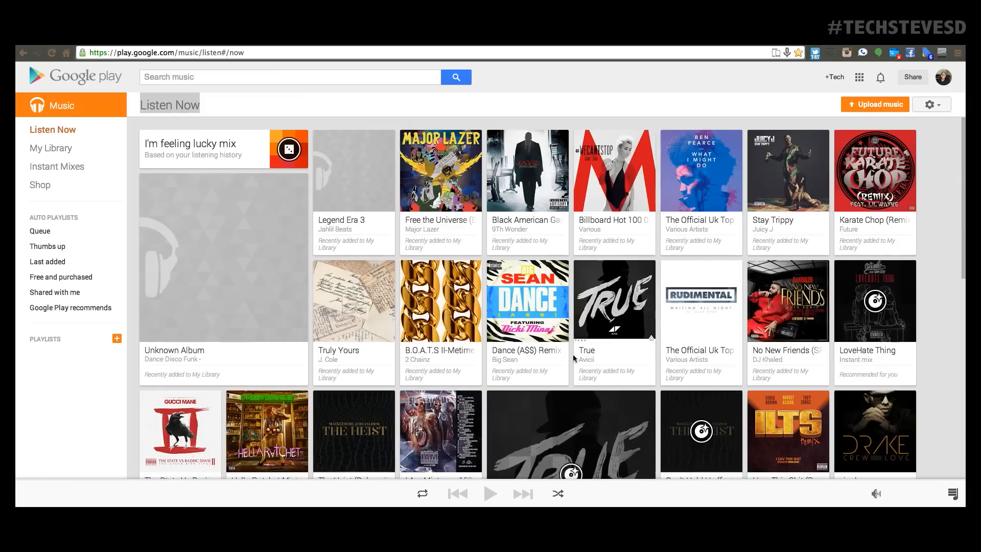
mouse_move(661, 351)
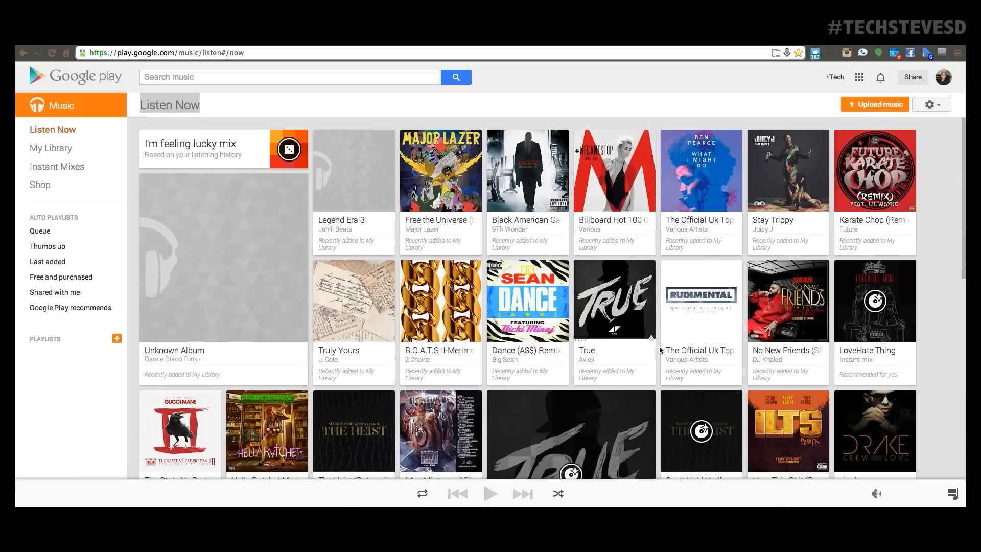
mouse_move(941, 108)
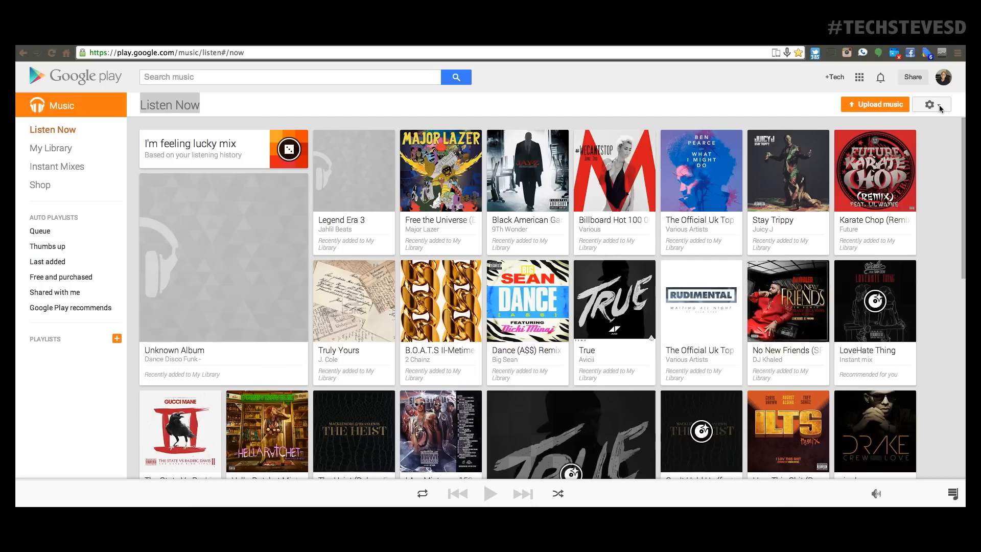
left_click(932, 104)
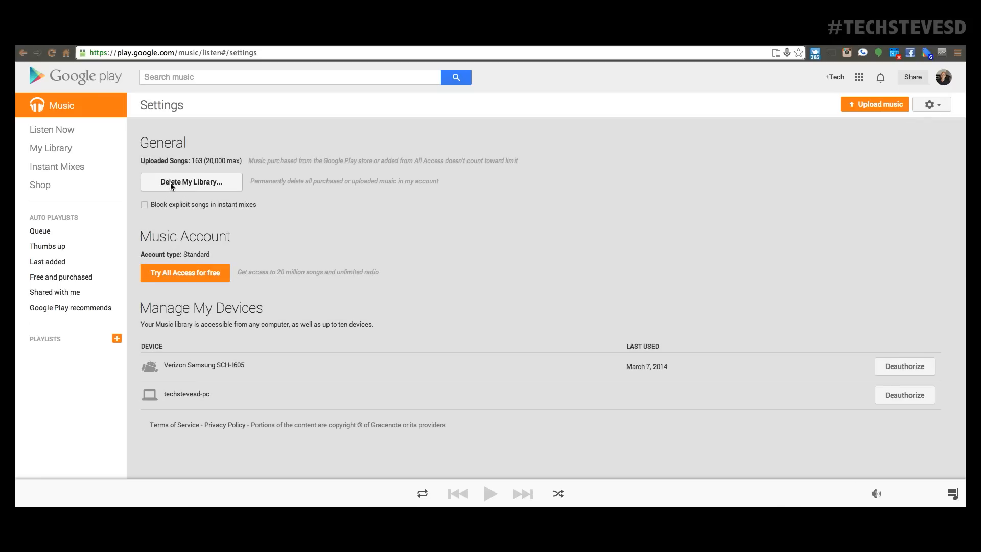
mouse_move(905, 366)
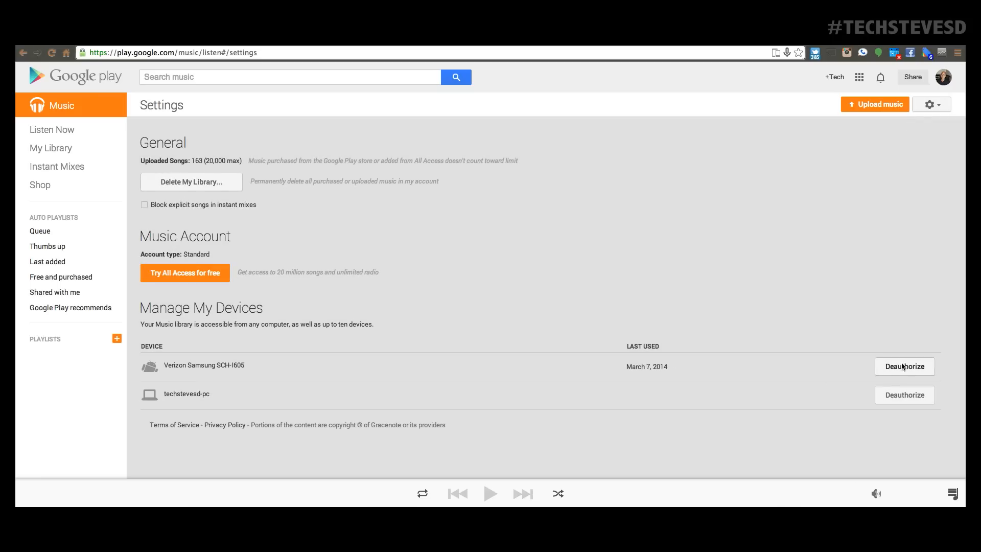
mouse_move(914, 404)
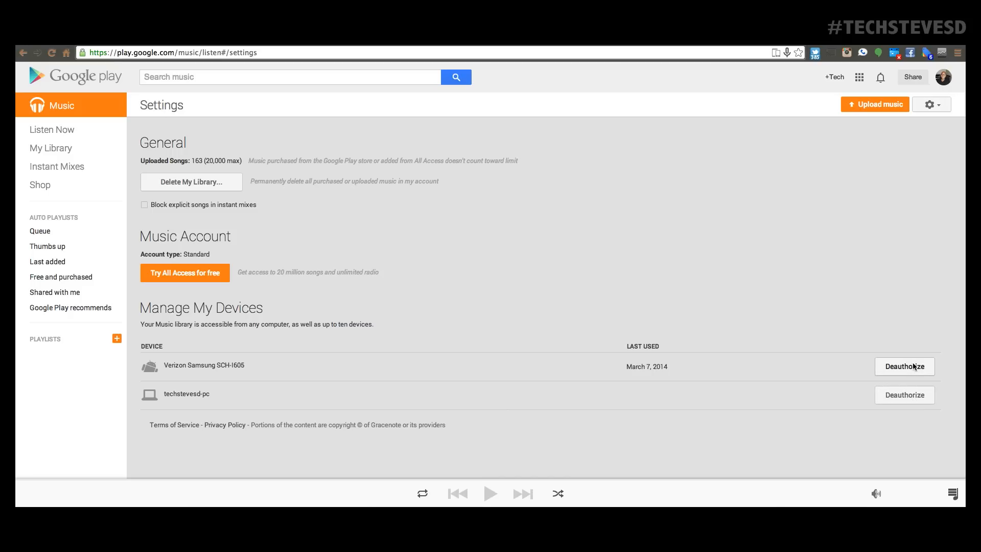
mouse_move(860, 329)
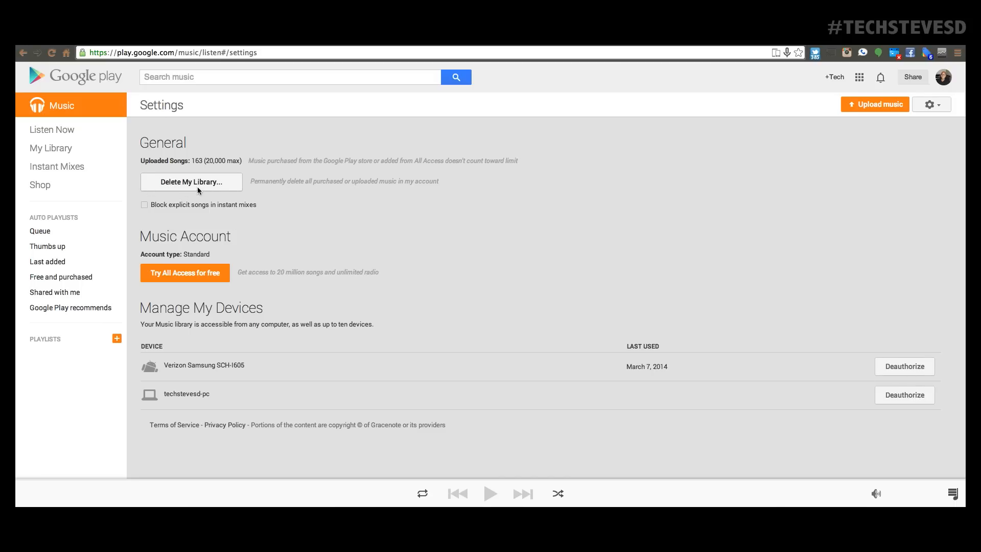
Step: Begin Delete My Library and mark both uploaded and purchased music for deletion
left_click(192, 182)
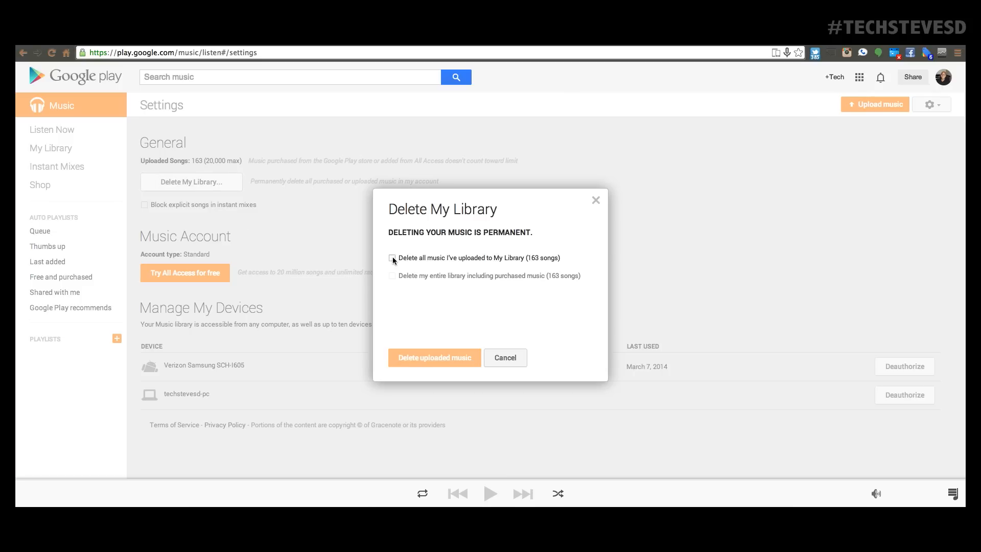
left_click(393, 276)
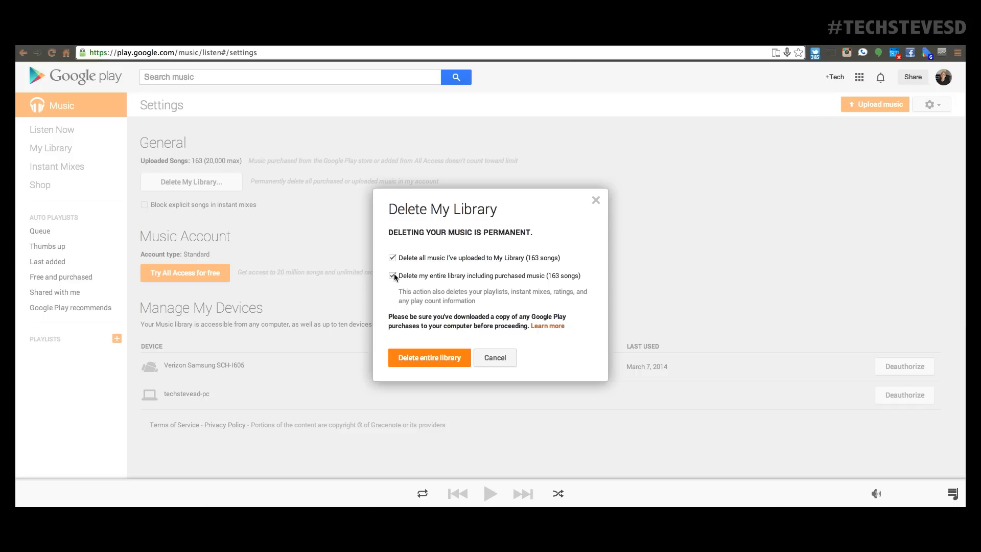